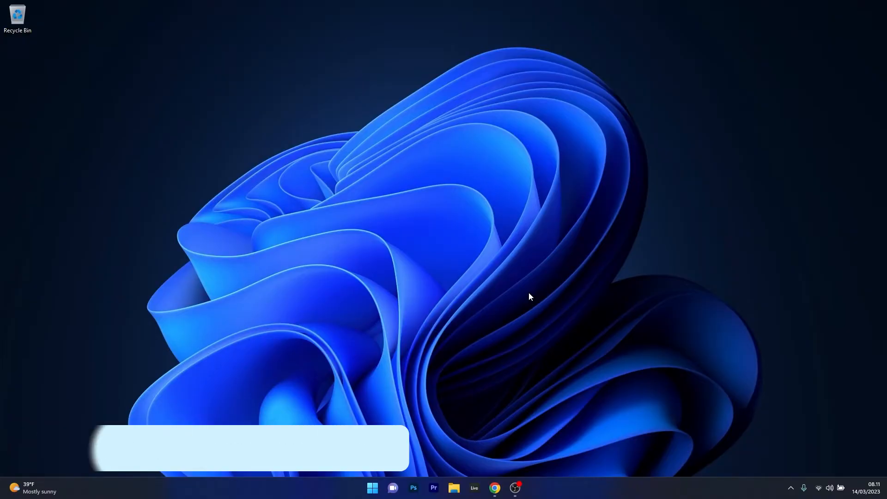
Search Start for 'user' to surface Change User Account Control settings
left_click(372, 488)
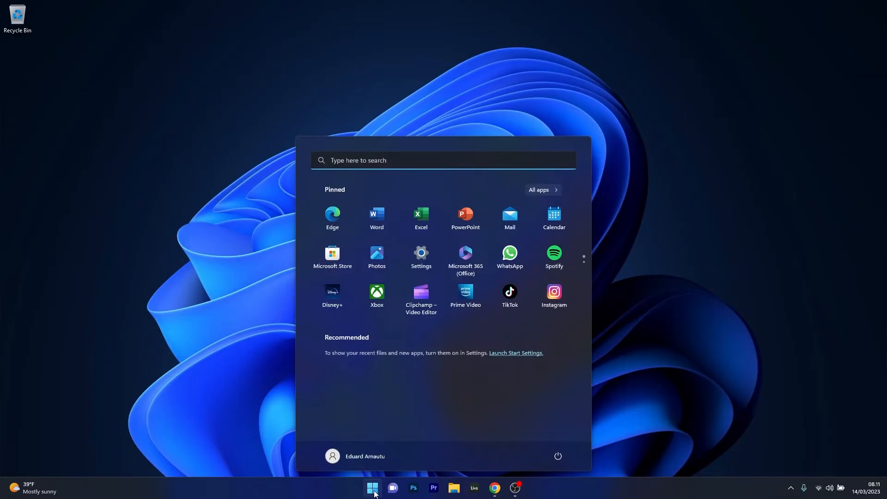
type("user")
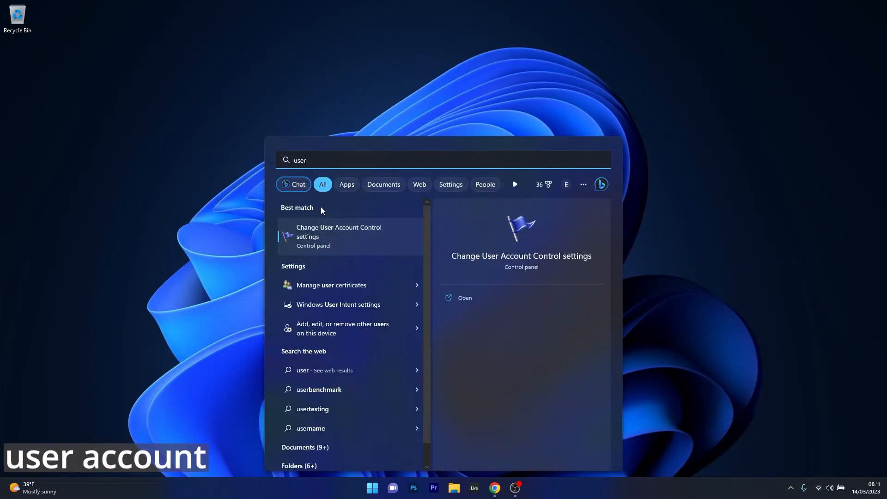
mouse_move(341, 234)
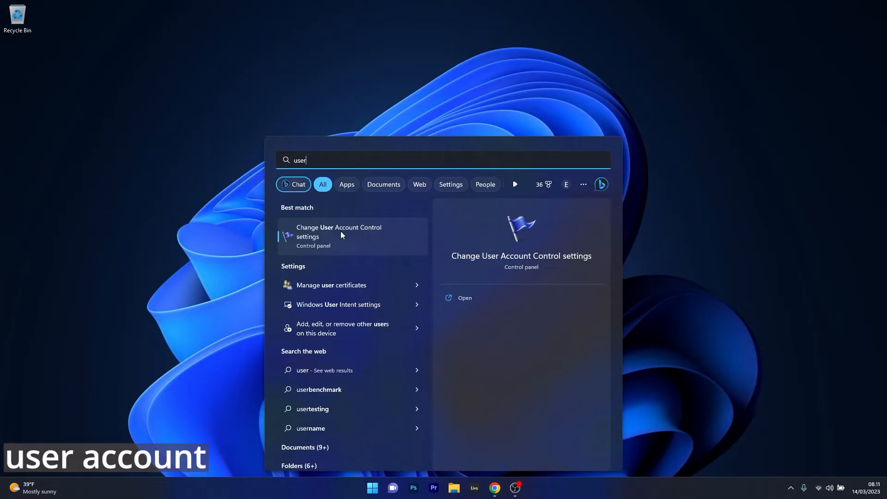
Set UAC notifications to Never notify, then search 'cmd' for Command Prompt's launch options
left_click(338, 236)
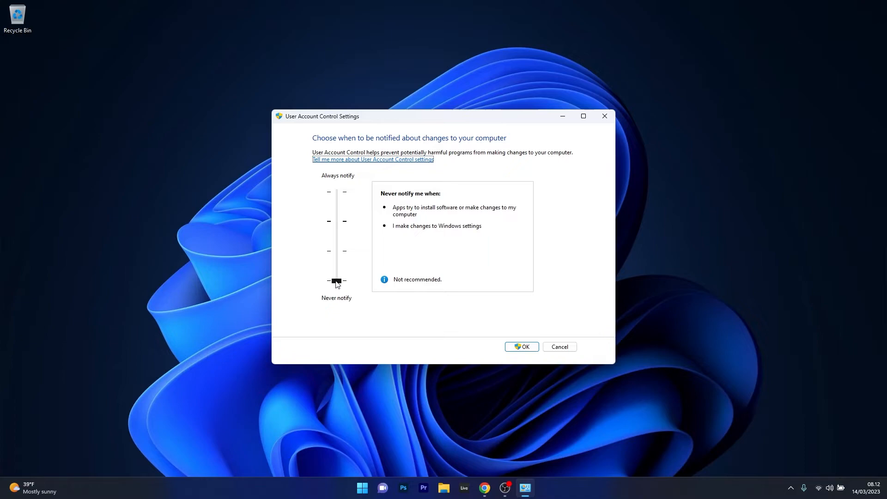
left_click(336, 281)
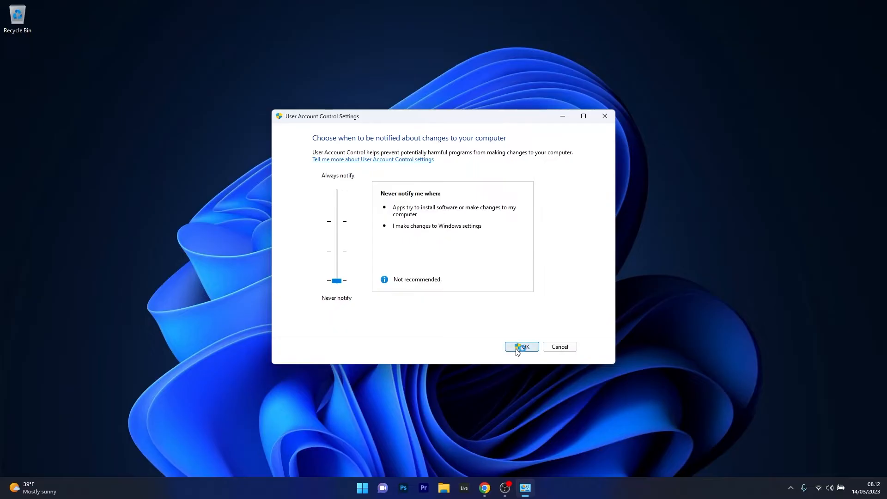
left_click(521, 347)
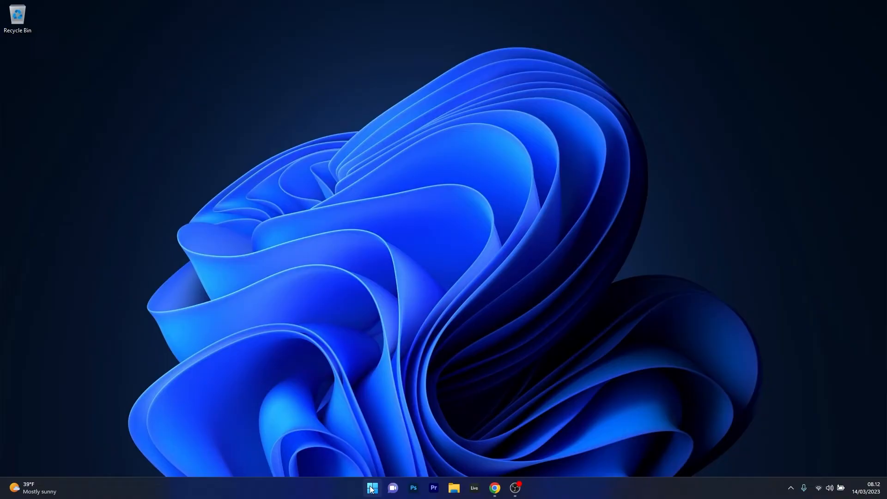
type("cmd")
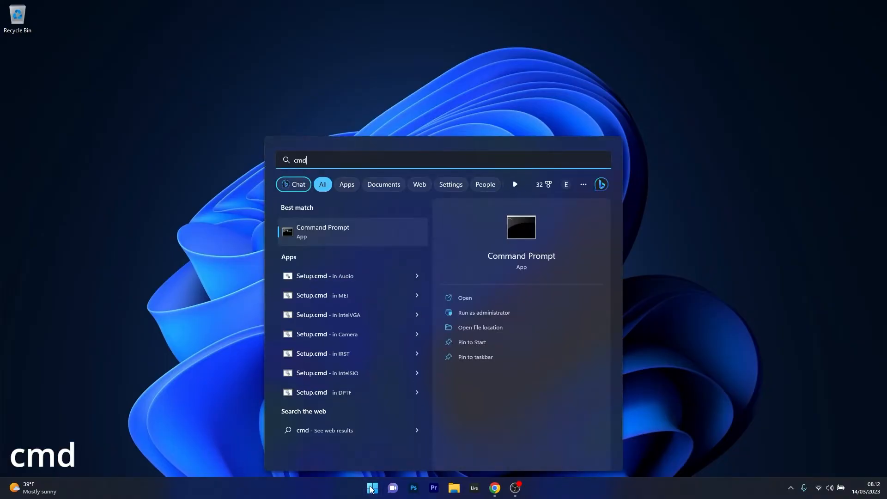
right_click(322, 231)
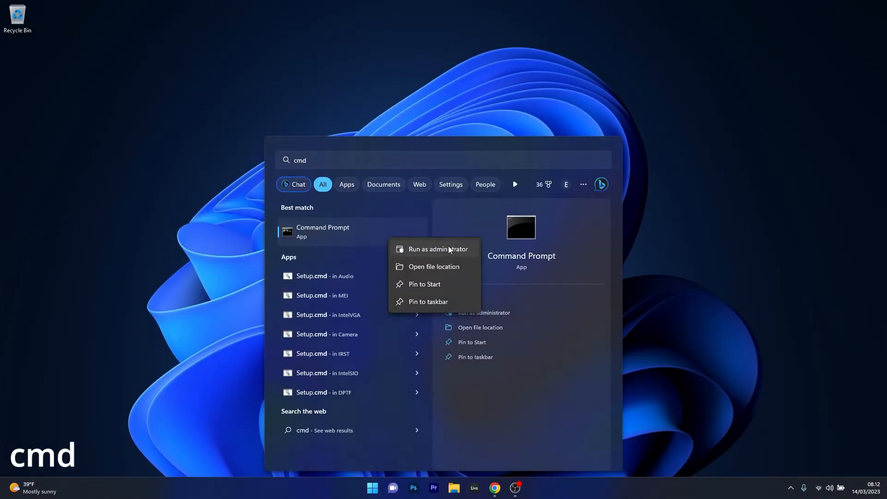
Enter sfc /scannow in an administrator Command Prompt, then close the window
left_click(438, 249)
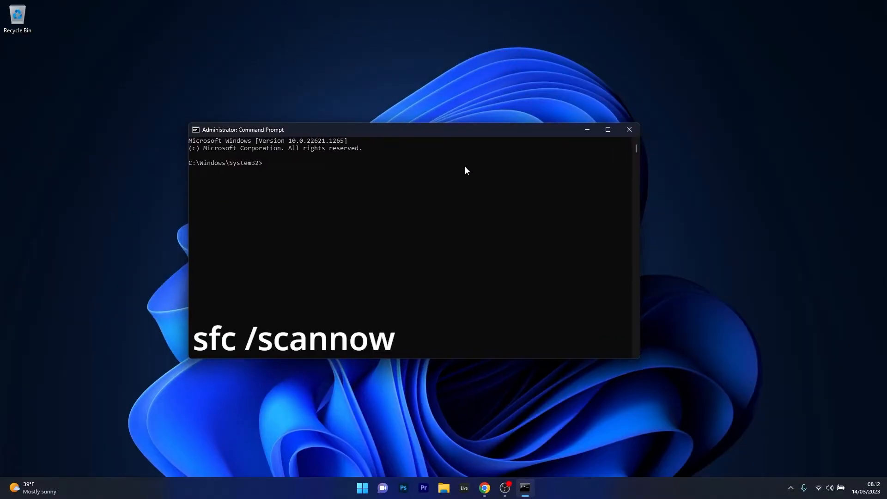
type("sfc /scannow")
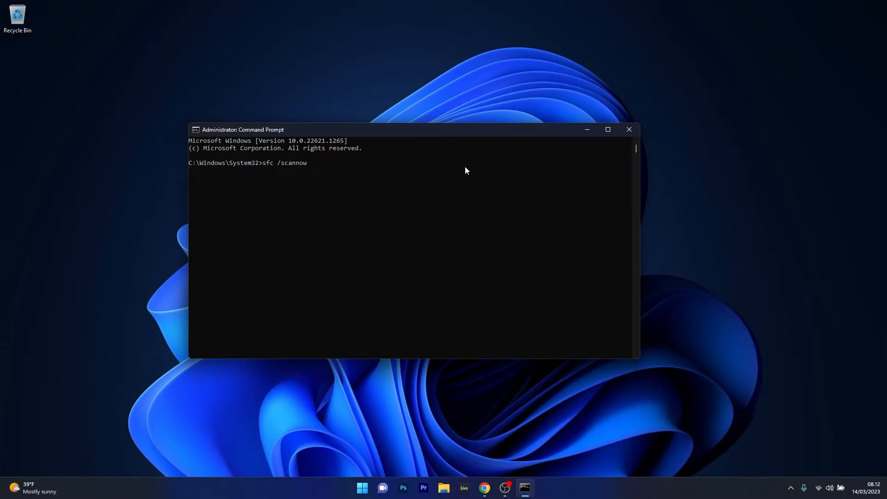
mouse_move(578, 162)
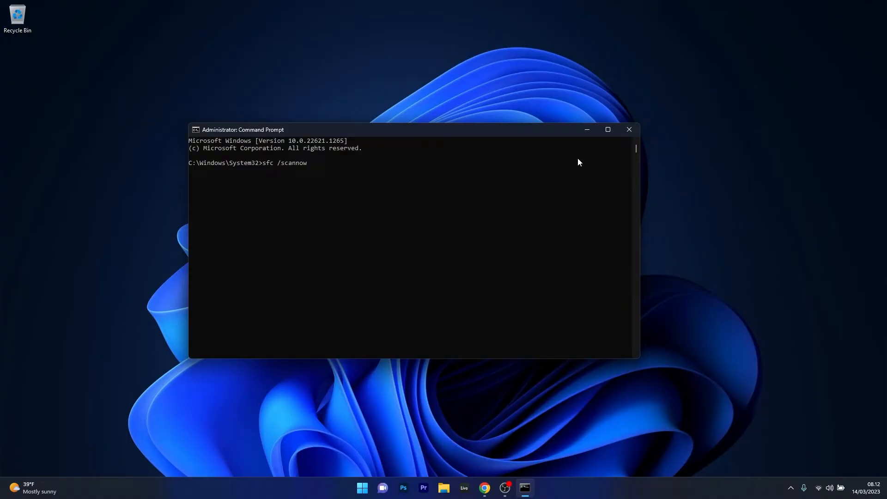
left_click(627, 129)
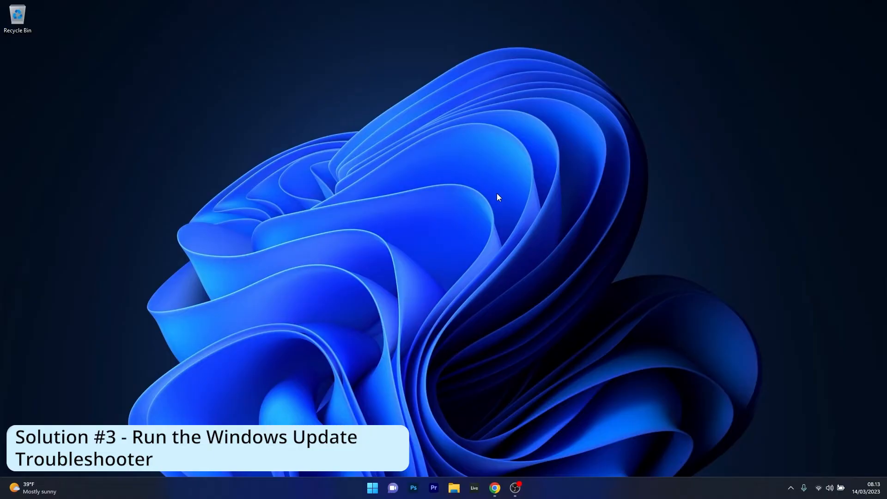
Run the Windows Update troubleshooter from System > Troubleshoot > Other troubleshooters, then close Settings
left_click(372, 488)
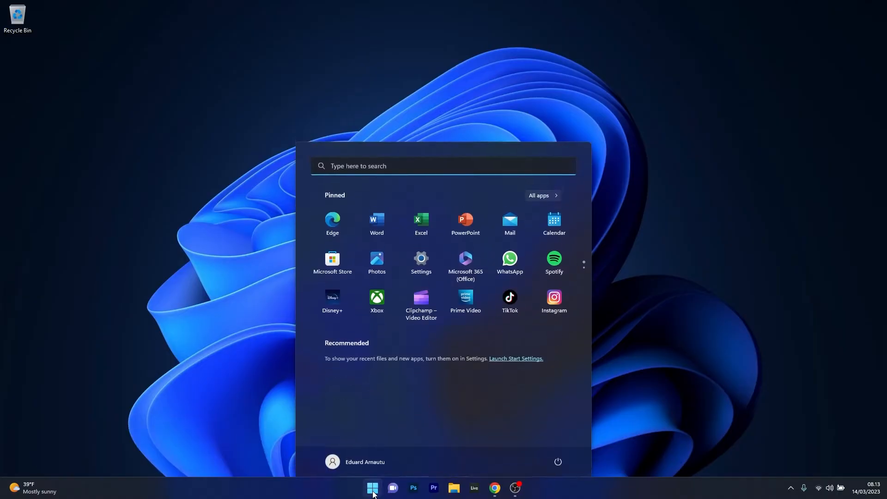
left_click(420, 258)
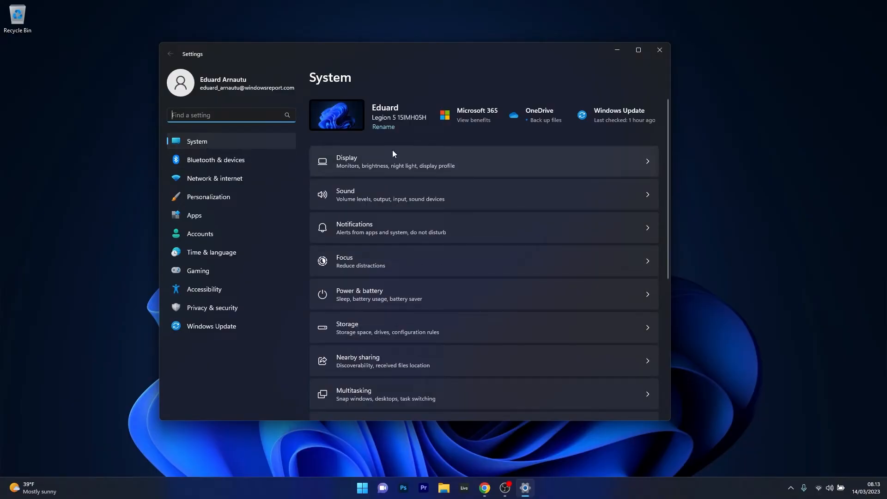
scroll("down", 3)
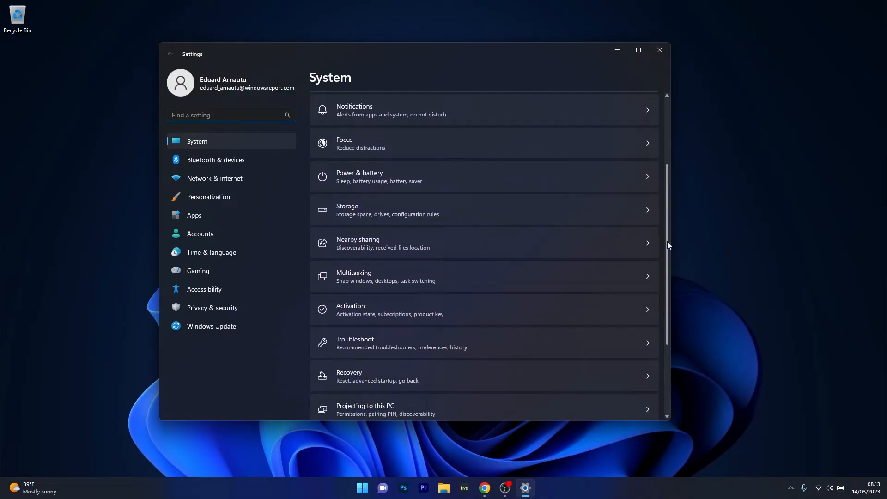
scroll("down", 3)
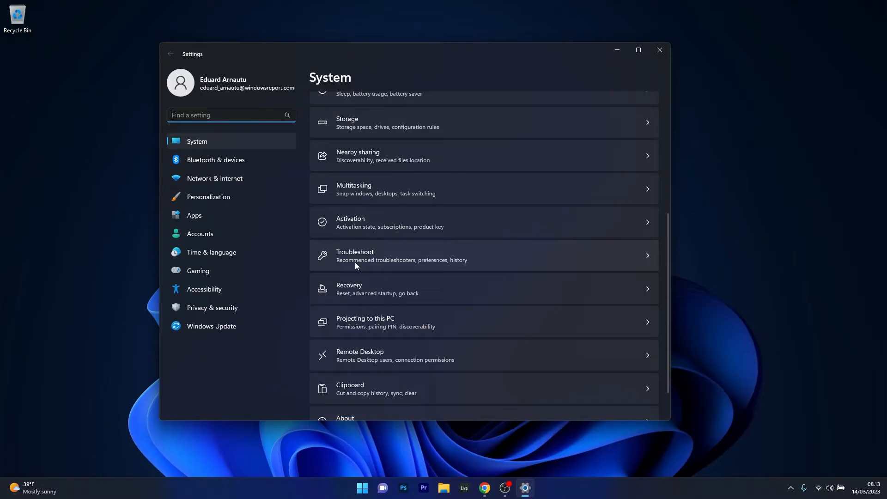
mouse_move(532, 260)
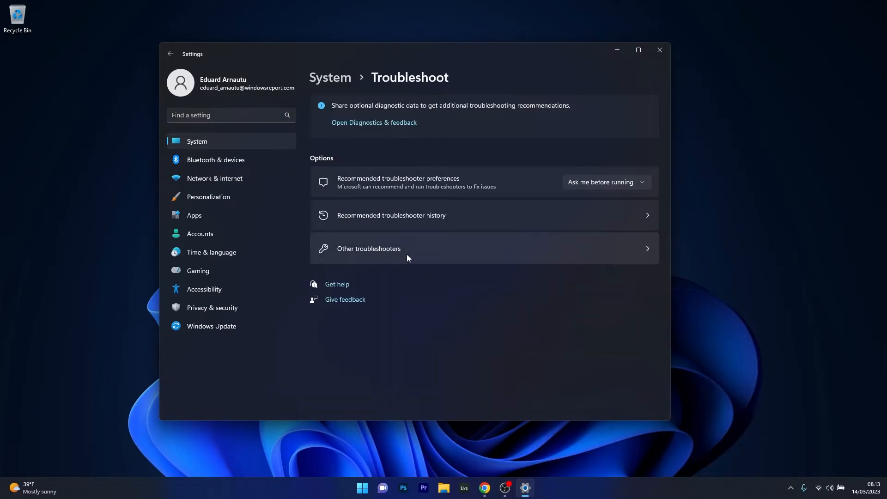
left_click(368, 248)
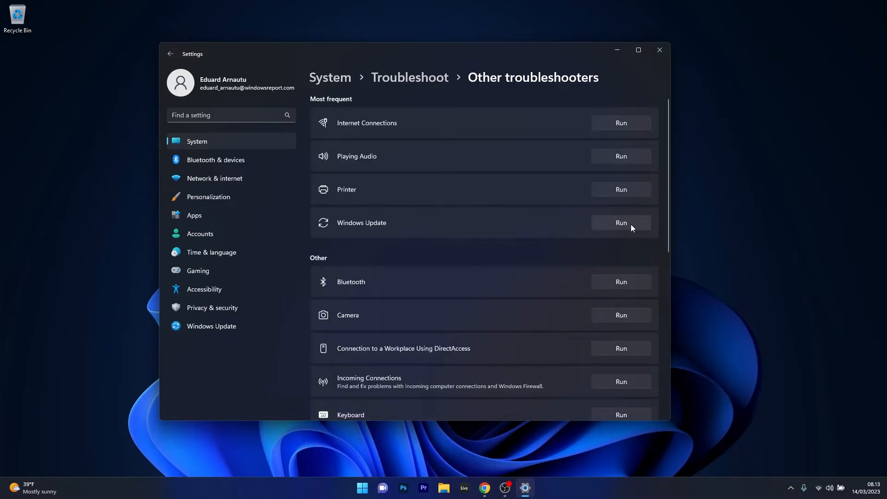
left_click(620, 222)
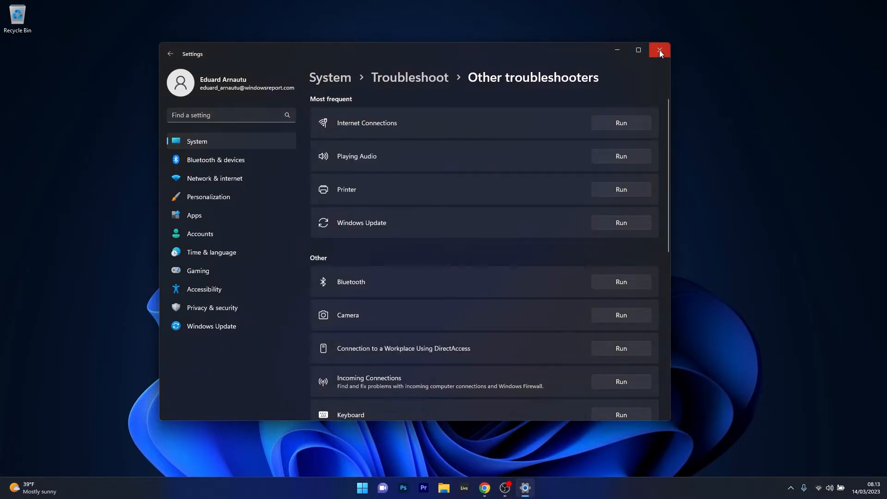
left_click(659, 49)
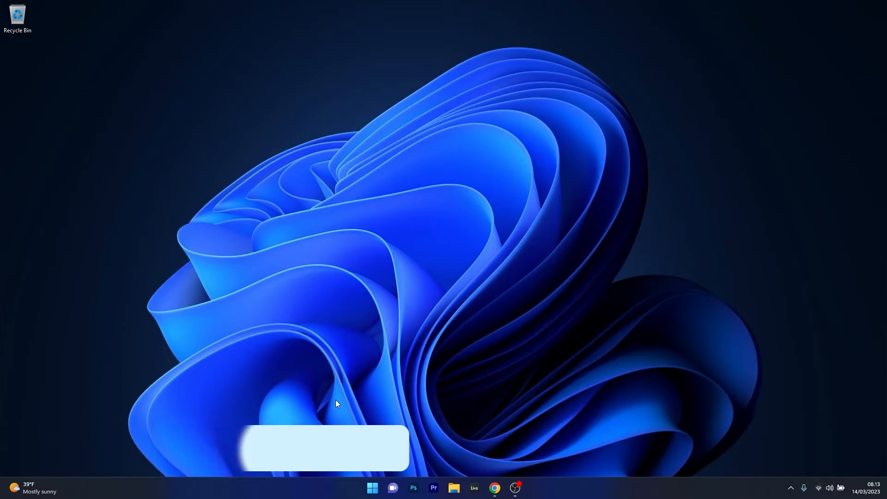
Launch Registry Editor from a 'regedit' Start search
type("regedit")
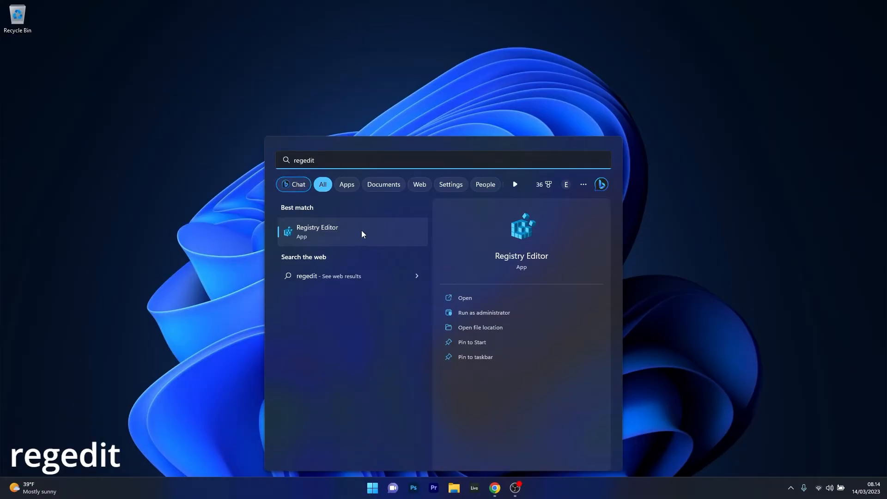
left_click(317, 232)
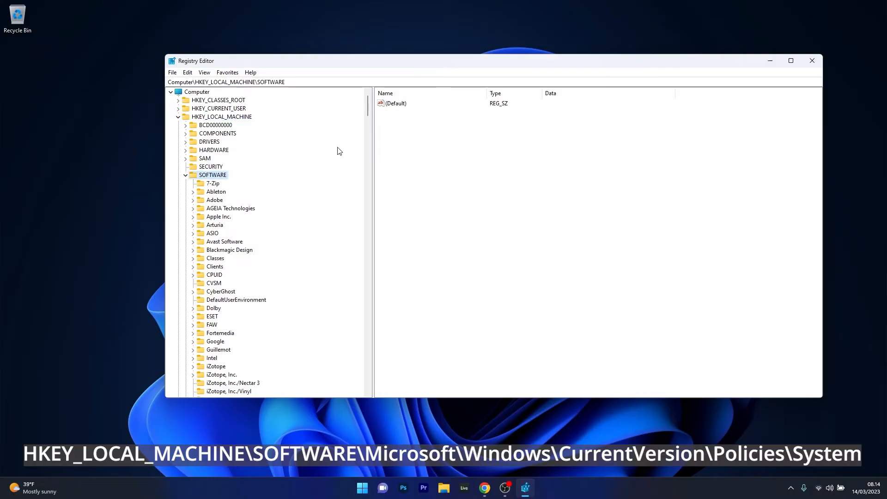
Navigate the tree to HKLM\SOFTWARE\Microsoft\Windows\CurrentVersion\Policies\System
scroll("down", 3)
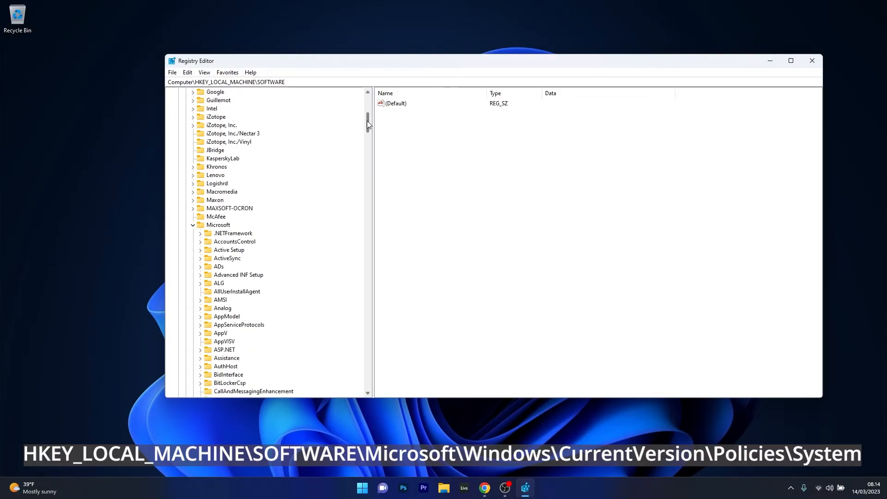
left_click(219, 225)
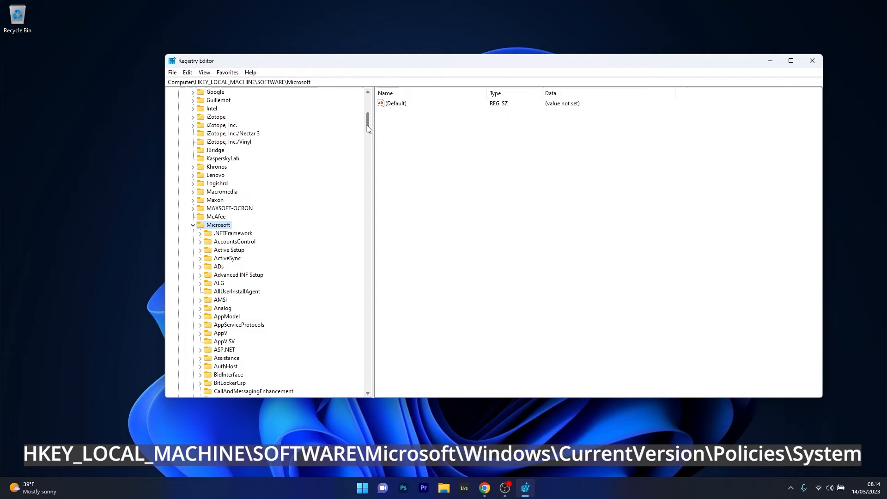
scroll("down", 3)
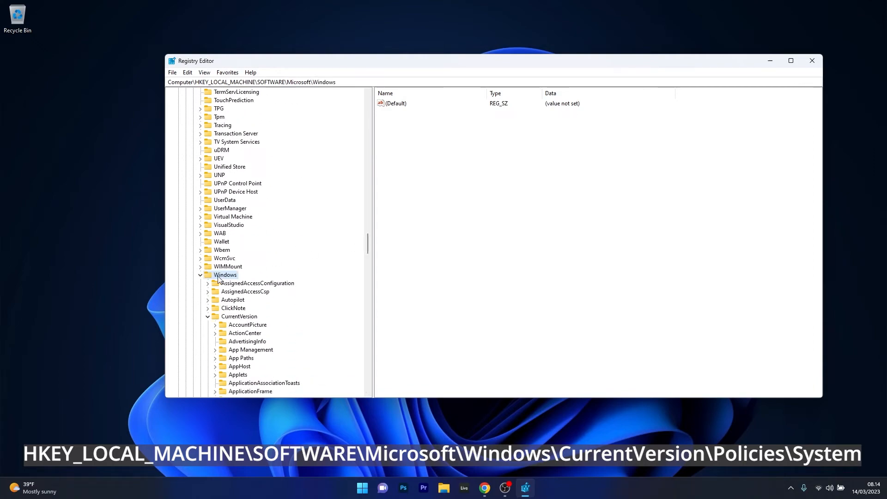
left_click(239, 316)
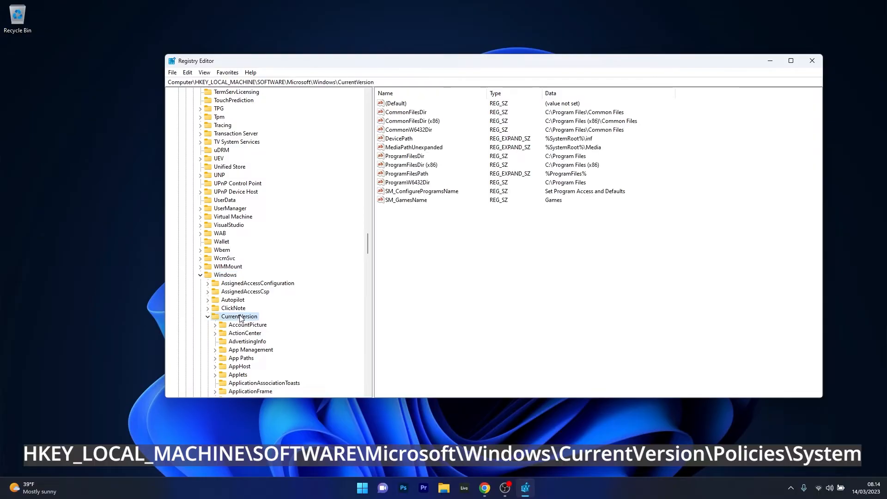
scroll("down", 3)
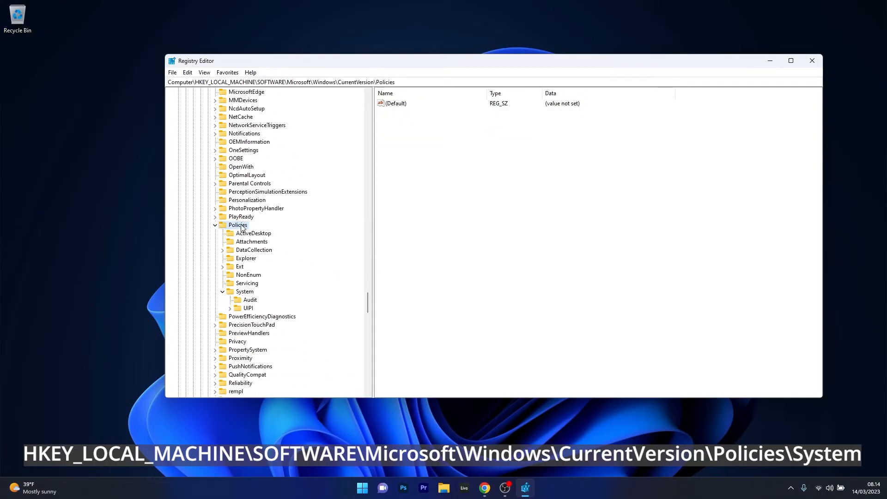
left_click(245, 291)
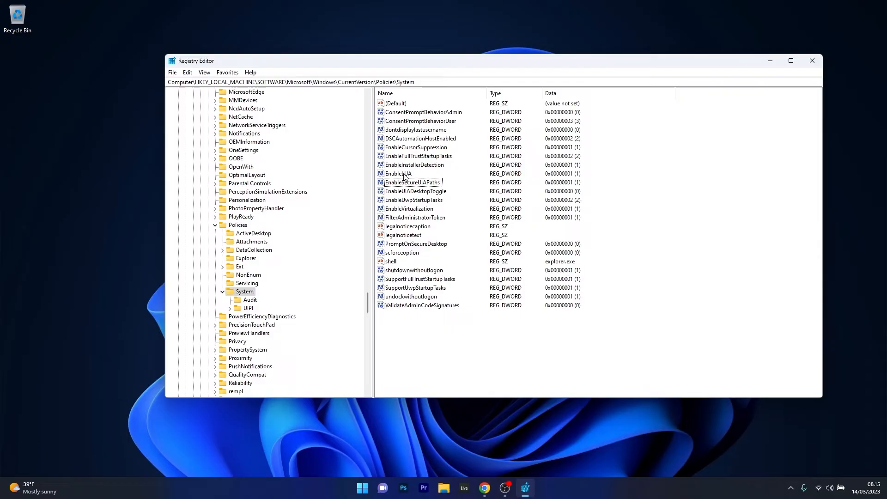
Change EnableLUA's value data to 0 and confirm it
double_click(397, 174)
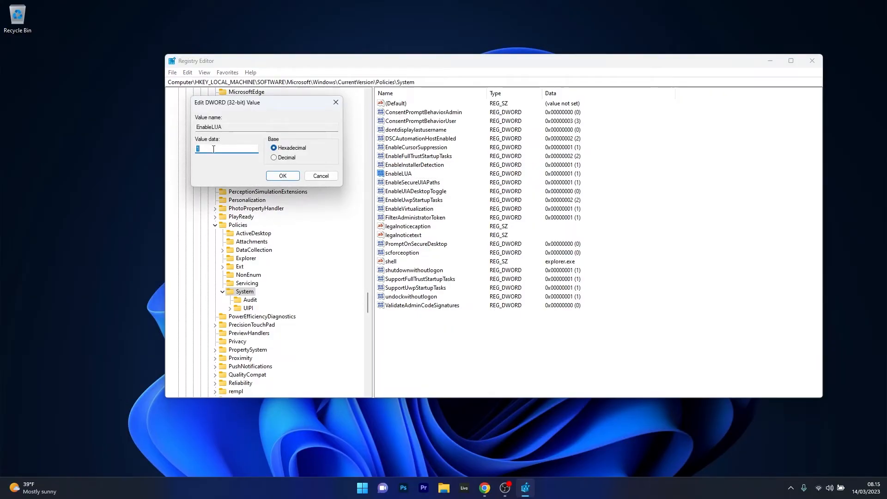
type("0")
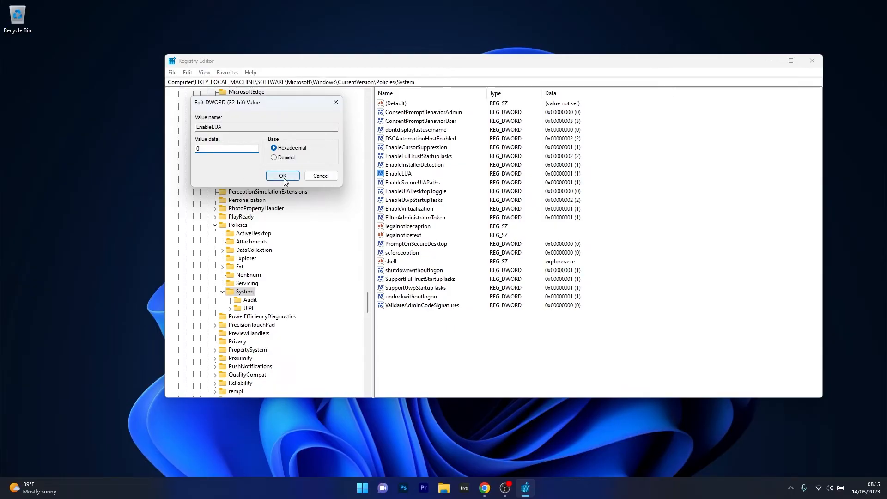
left_click(282, 176)
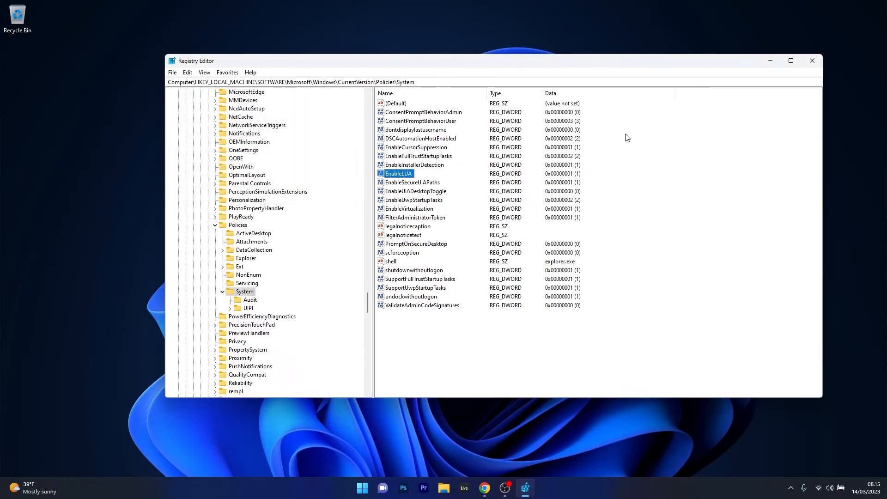
left_click(811, 60)
type("s")
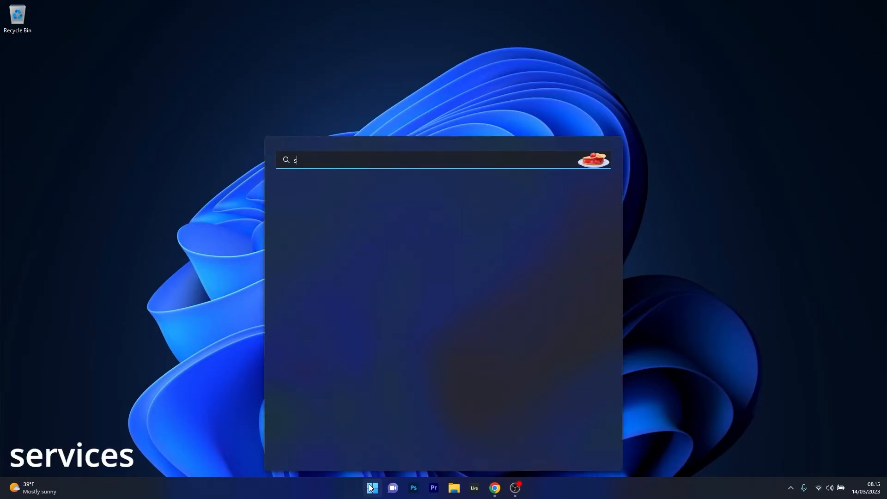
Launch Services from Start search and open the Windows Update service's properties
type("ervices")
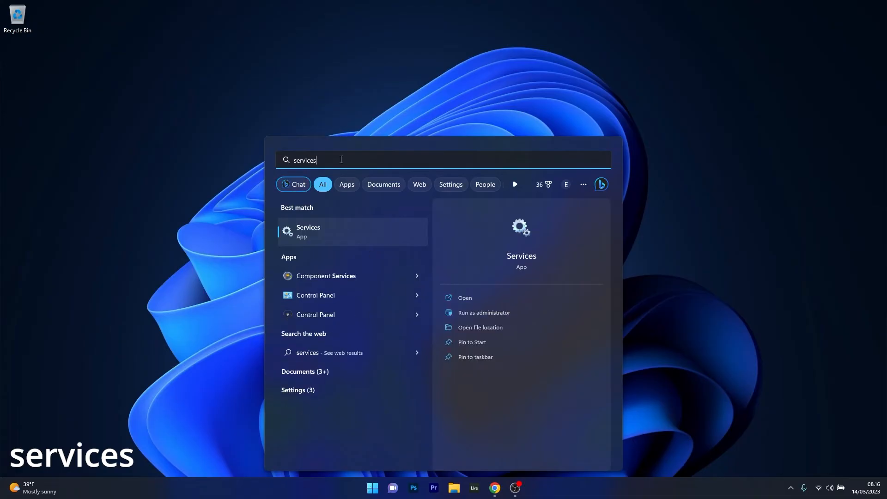
mouse_move(355, 237)
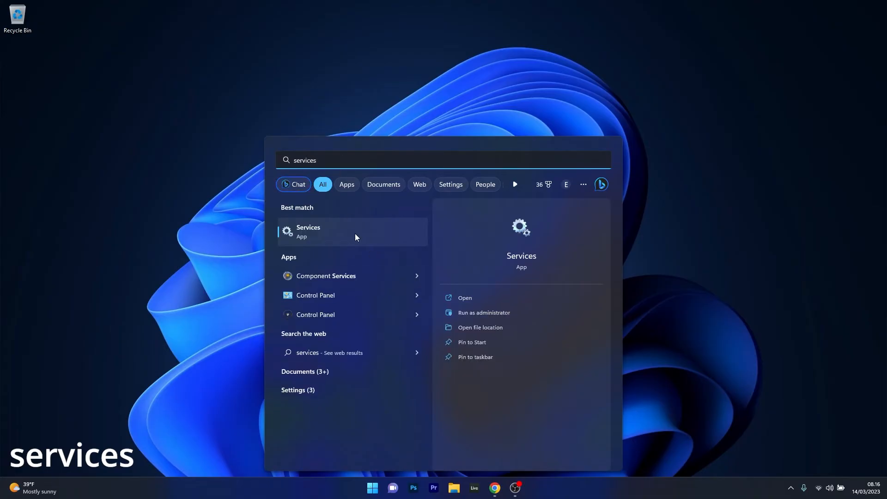
left_click(308, 232)
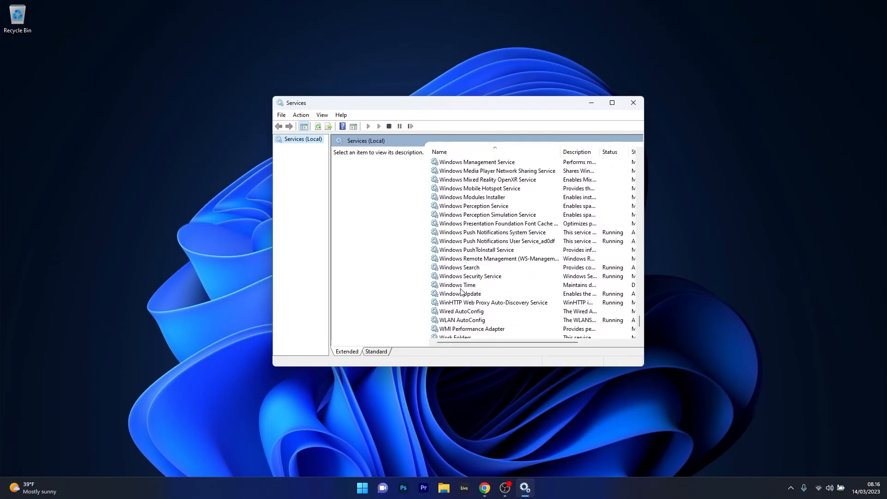
double_click(459, 292)
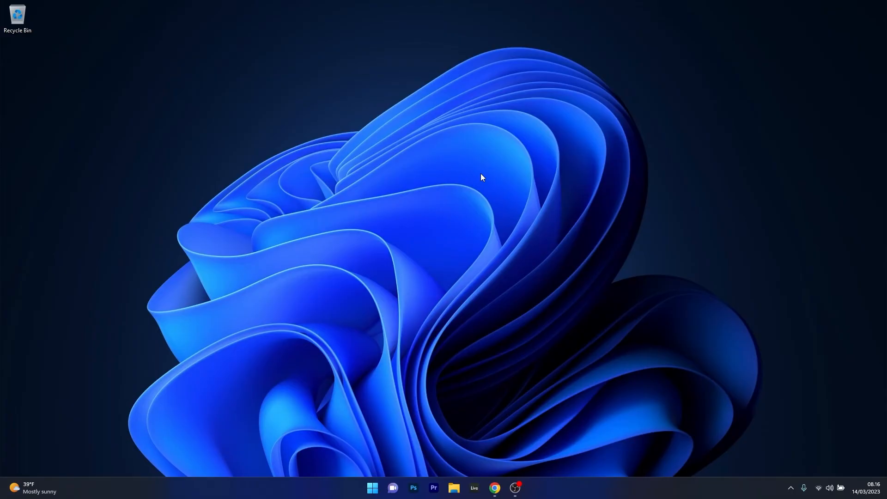
mouse_move(469, 184)
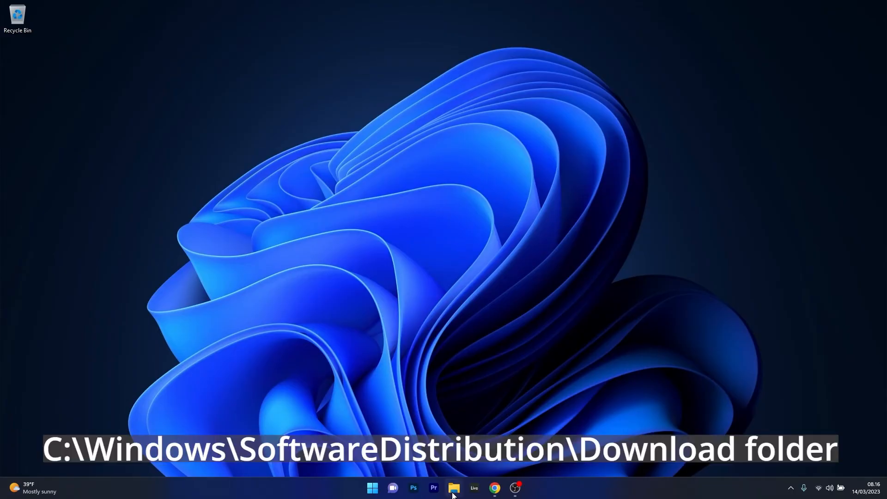
Browse File Explorer to C:\Windows\SoftwareDistribution
left_click(454, 488)
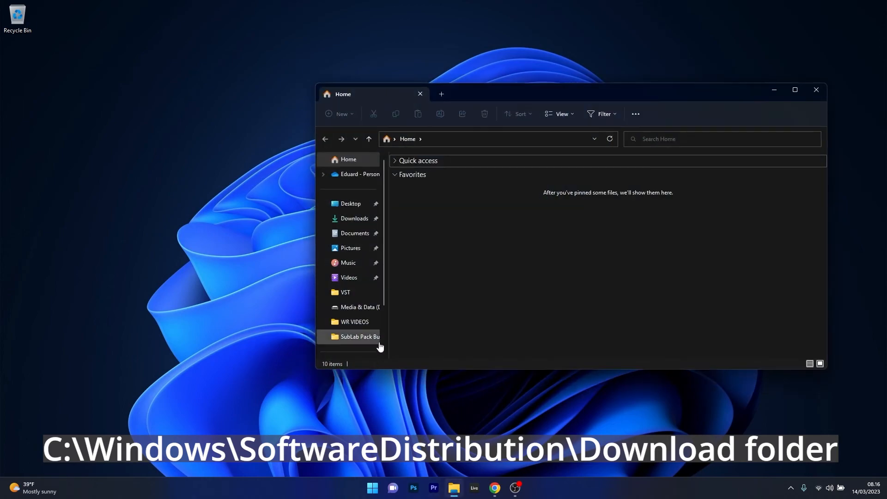
left_click(361, 306)
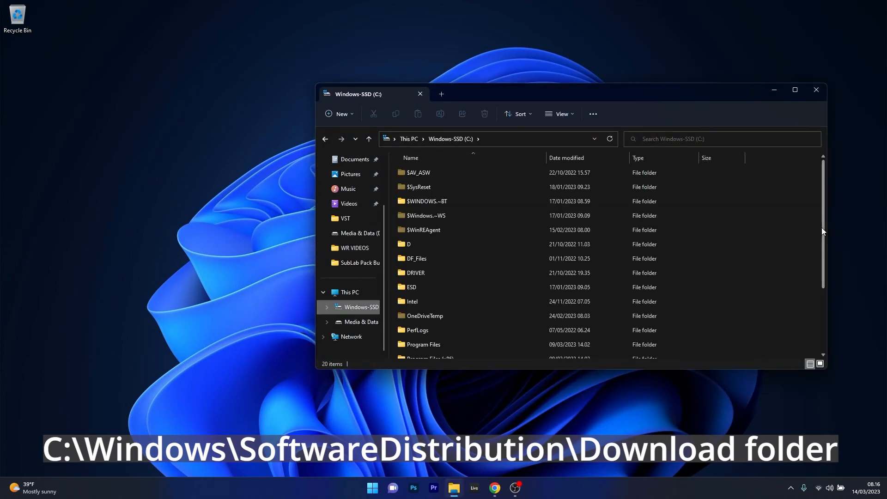
scroll("down", 3)
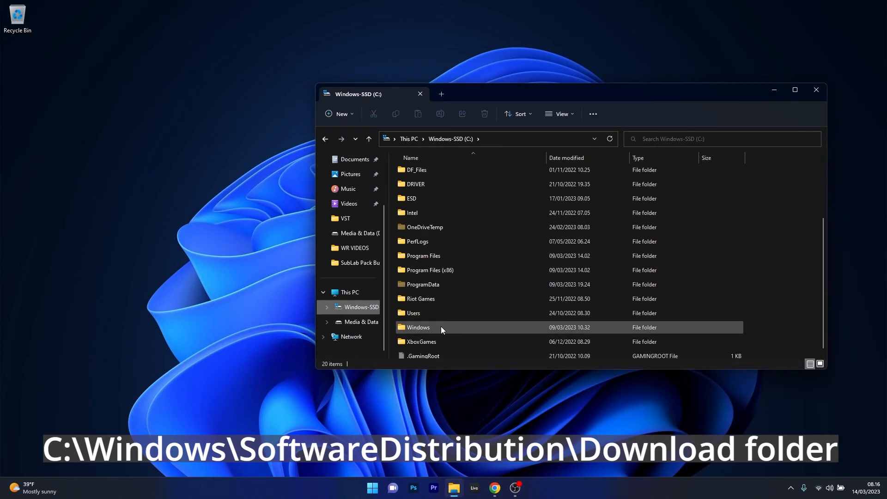
double_click(418, 326)
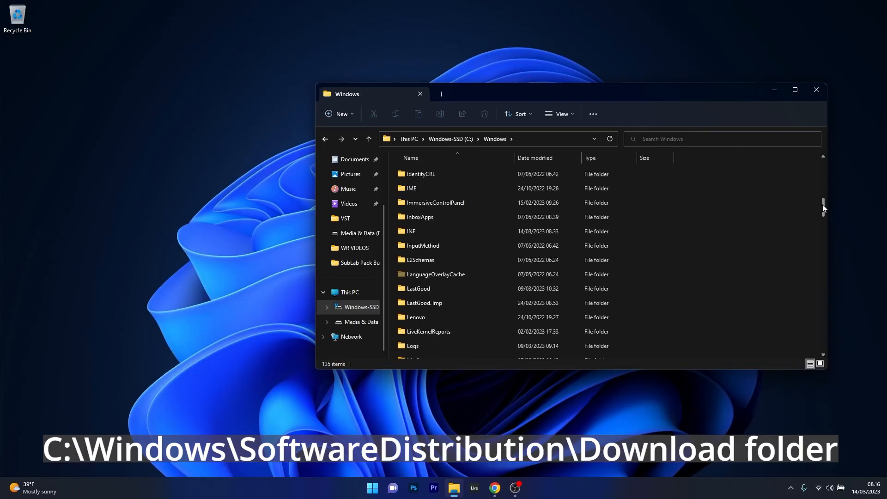
scroll("down", 3)
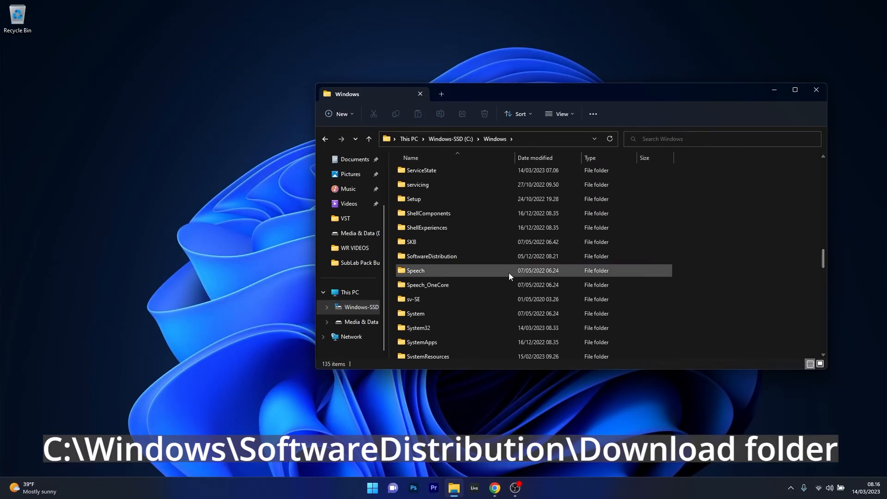
mouse_move(467, 259)
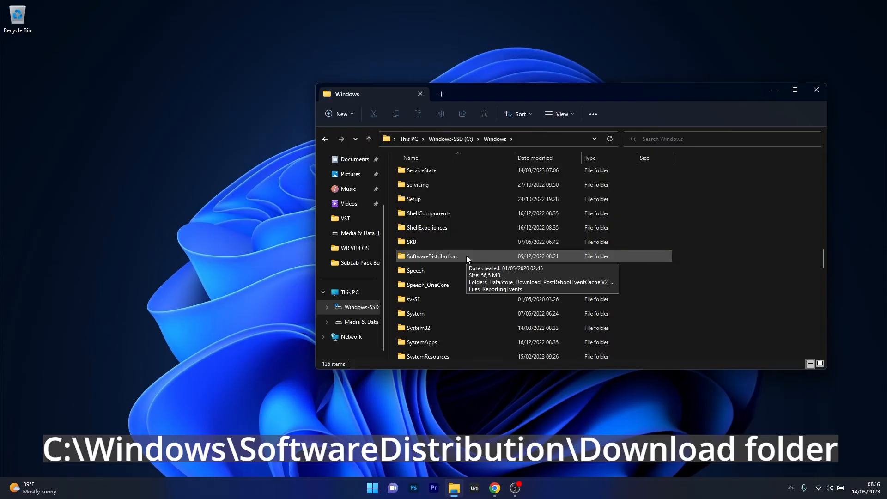
double_click(431, 255)
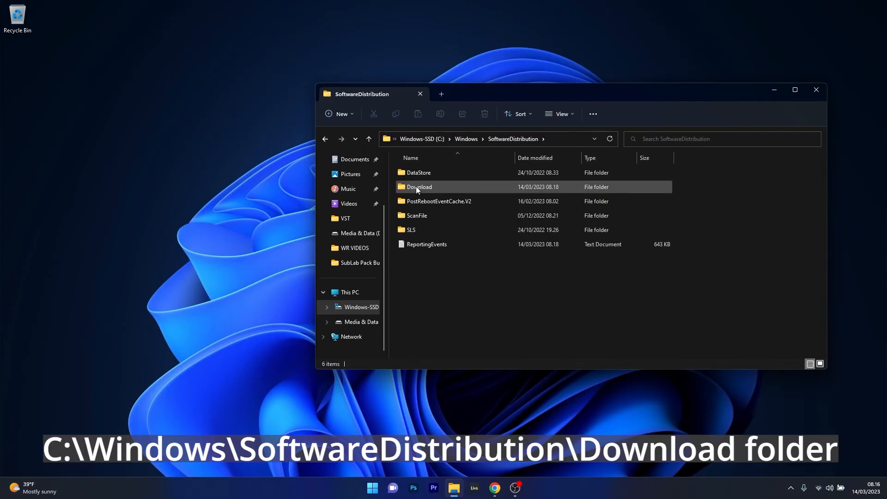
Open the Download folder, select its nine subfolders, and close File Explorer
double_click(418, 187)
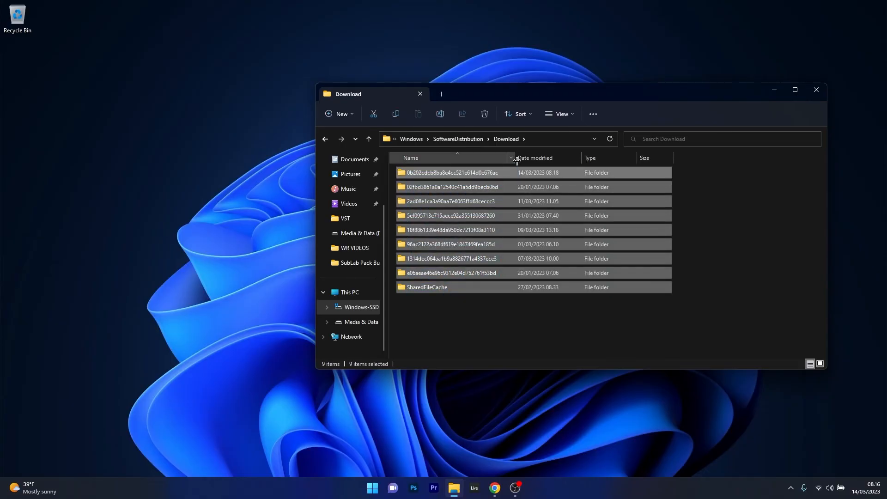
left_click(484, 114)
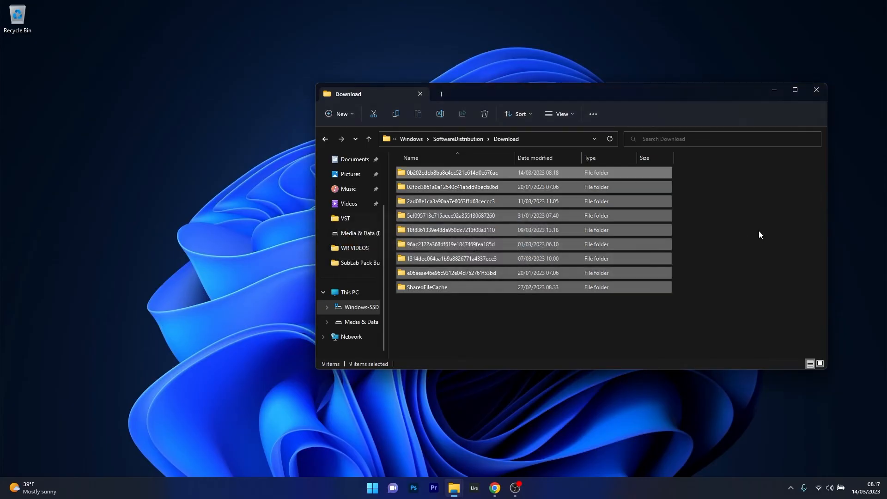
left_click(816, 90)
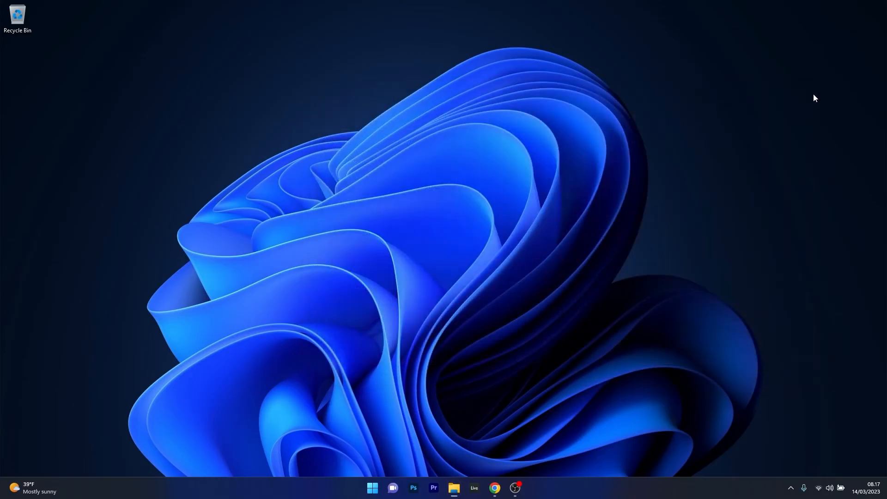
mouse_move(501, 227)
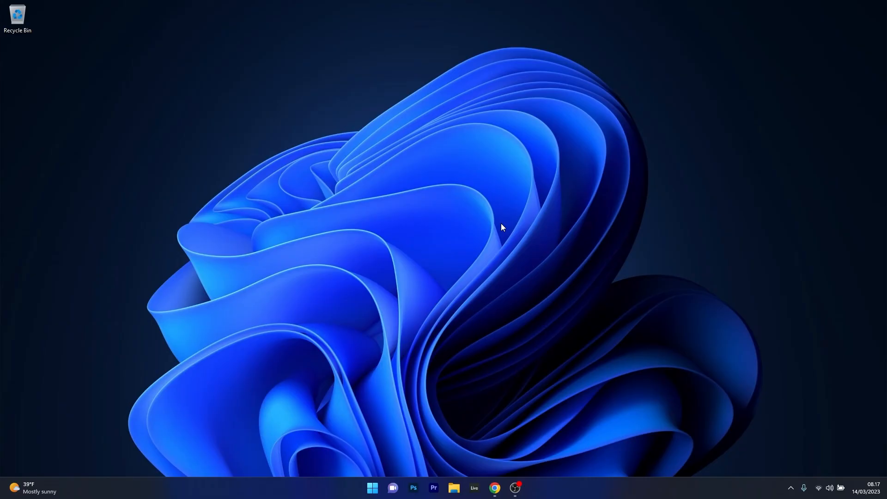